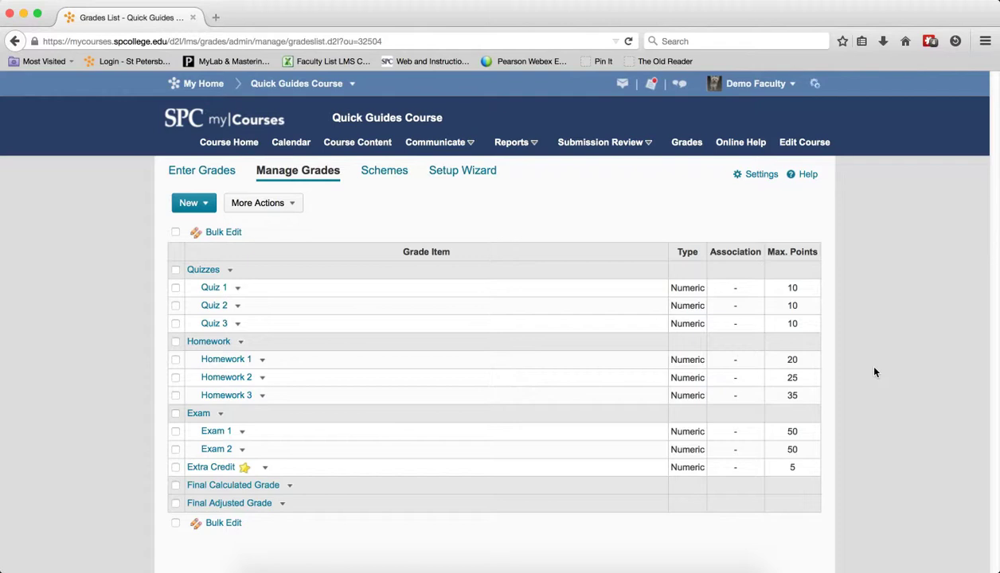
{"action": "mouse_move", "coordinate": [249, 326]}
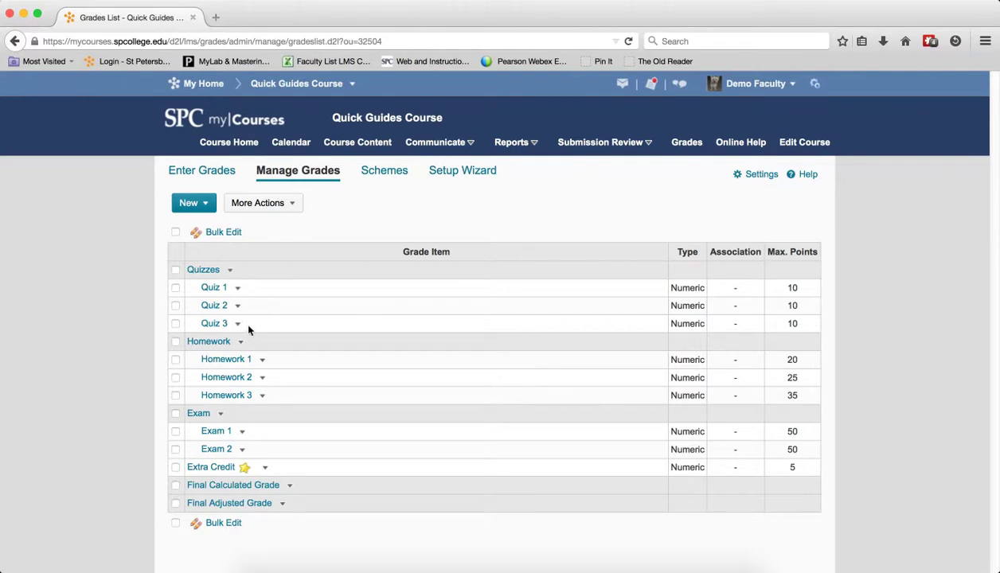
Open the Quiz 3 grade item's action menu on Manage Grades
{"action": "left_click", "coordinate": [238, 323]}
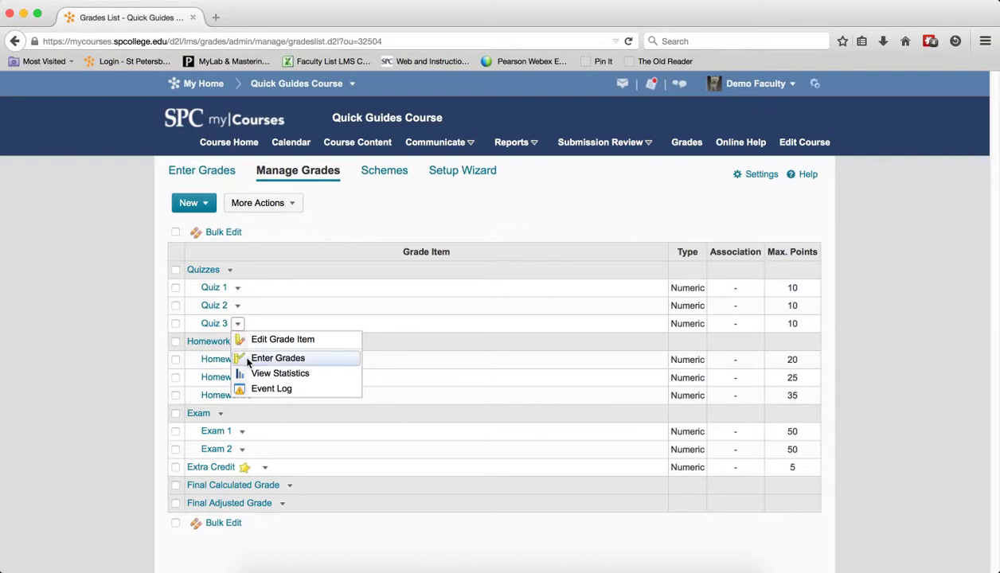
Open Enter Grades for Quiz 3 and give Train25 a grade of 7
{"action": "left_click", "coordinate": [277, 357]}
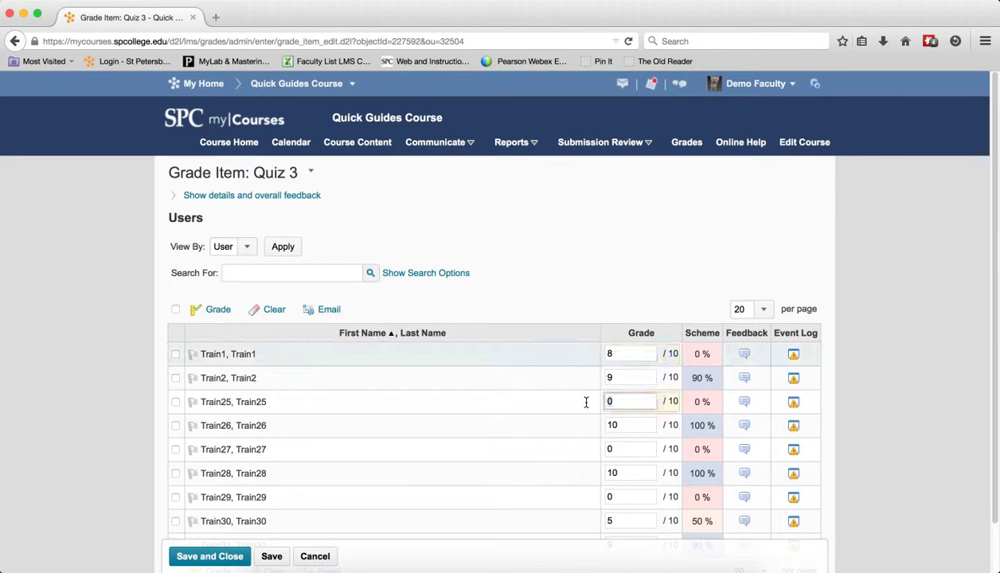
{"action": "type", "text": "7"}
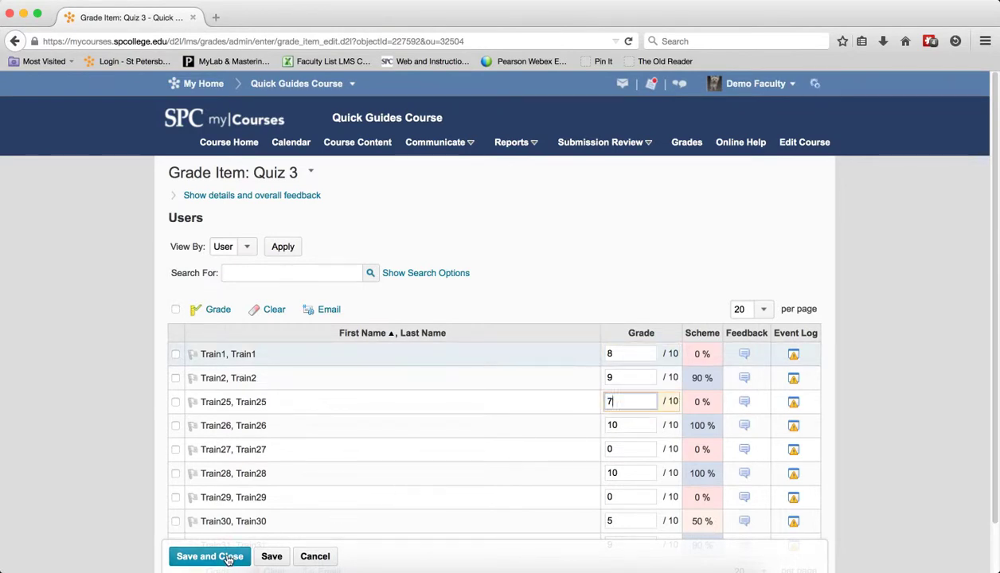
Save and close the Quiz 3 grades, confirming the change with Yes
{"action": "left_click", "coordinate": [209, 557]}
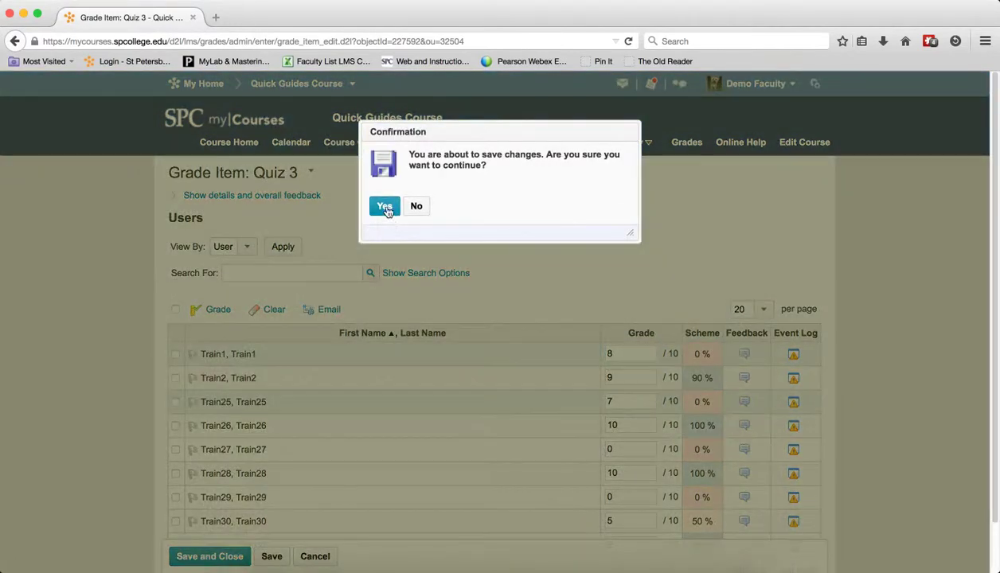
{"action": "left_click", "coordinate": [385, 206]}
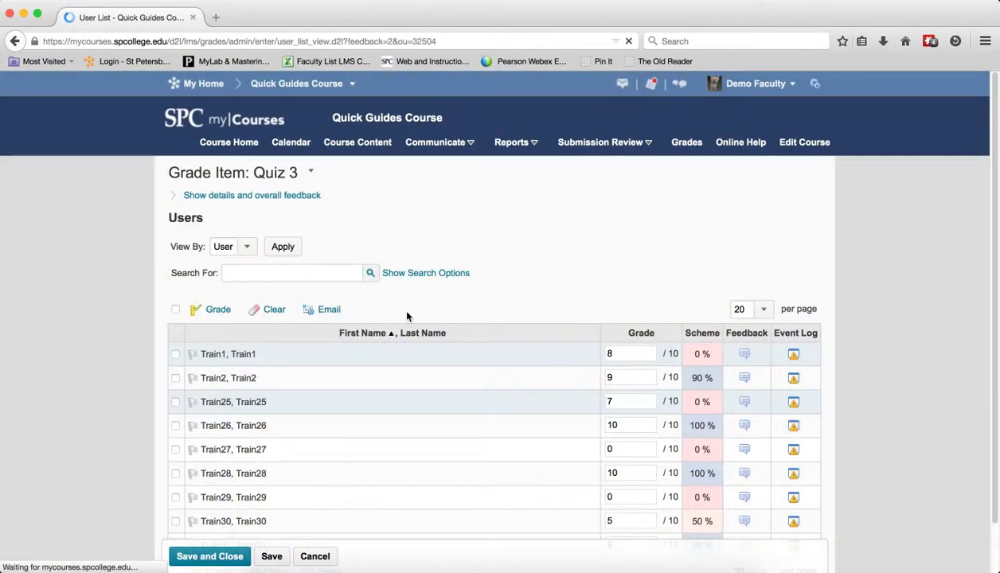
{"action": "left_click", "coordinate": [209, 556]}
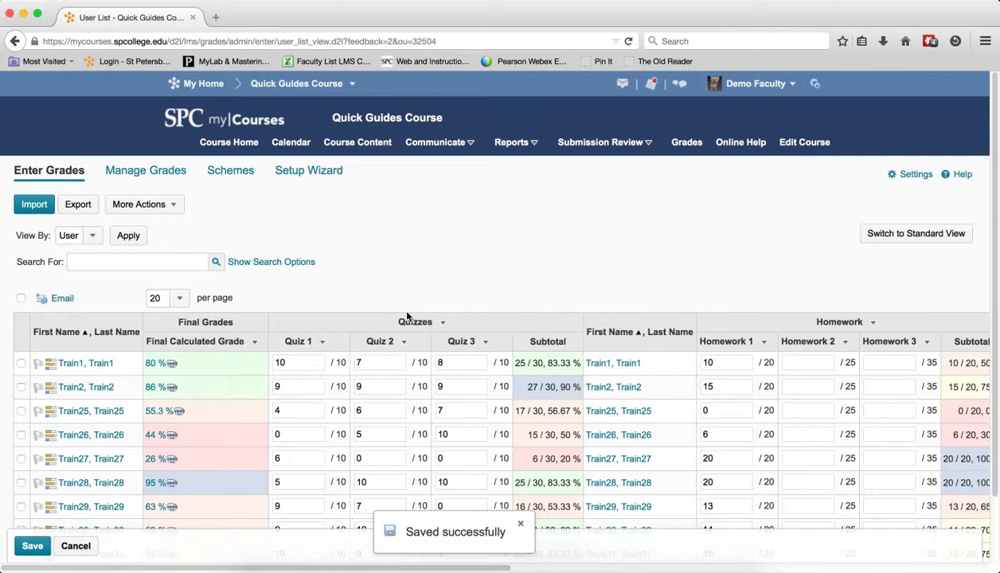
{"action": "mouse_move", "coordinate": [462, 553]}
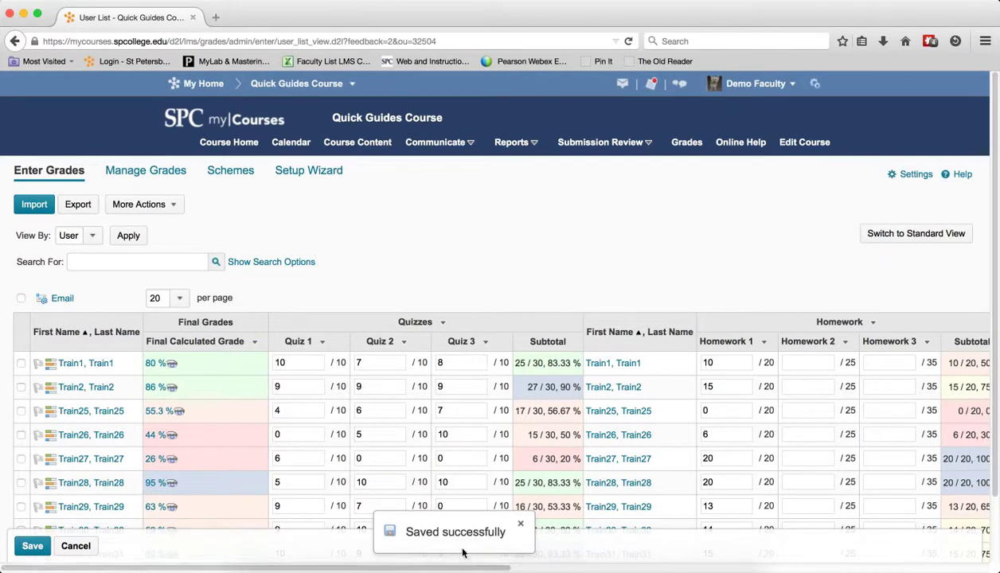